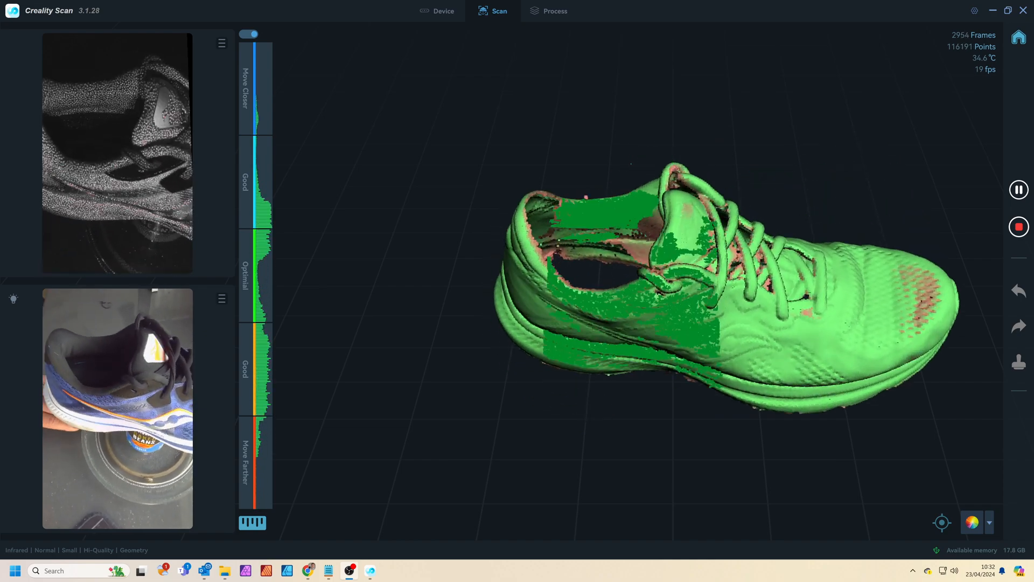
Step: Finish the running-shoe scan to get the textured Scan_1 mesh of about 1.08 million faces
left_click(556, 10)
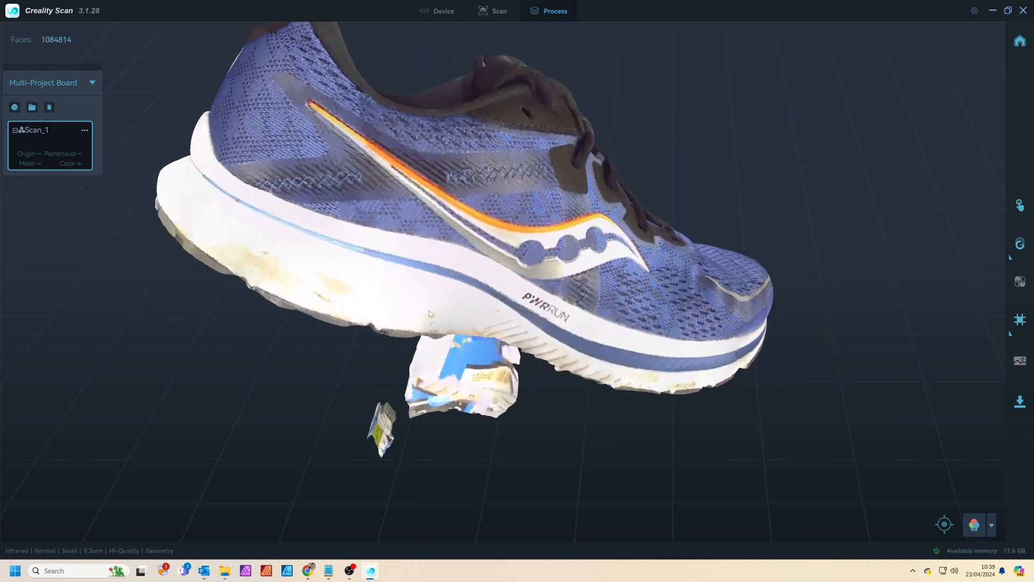
Step: Run a new blue-light scan of the plastic part and finish it as Scan_2 at about 2.03 million faces
left_click_drag(462, 264, 412, 297)
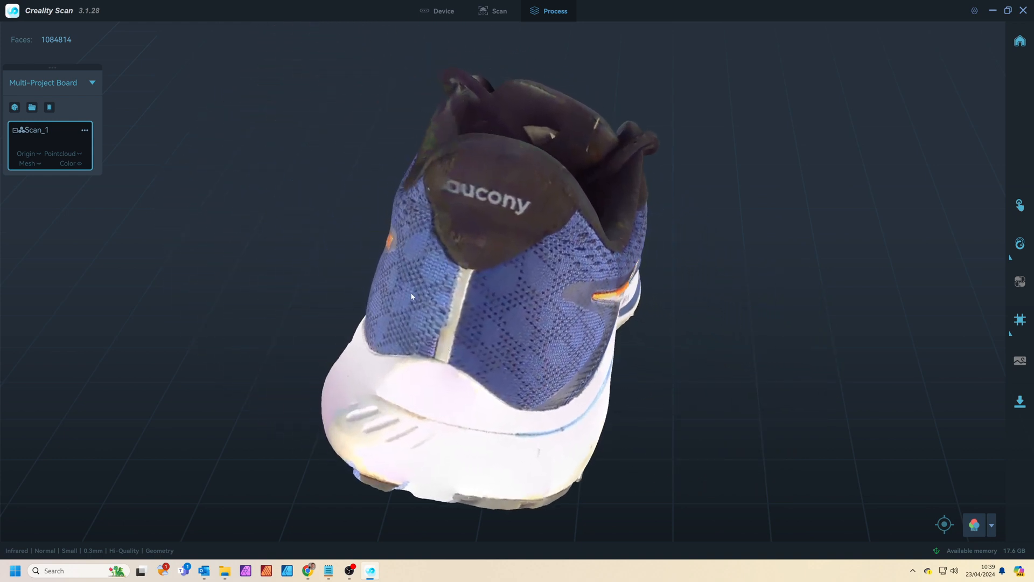
left_click(497, 11)
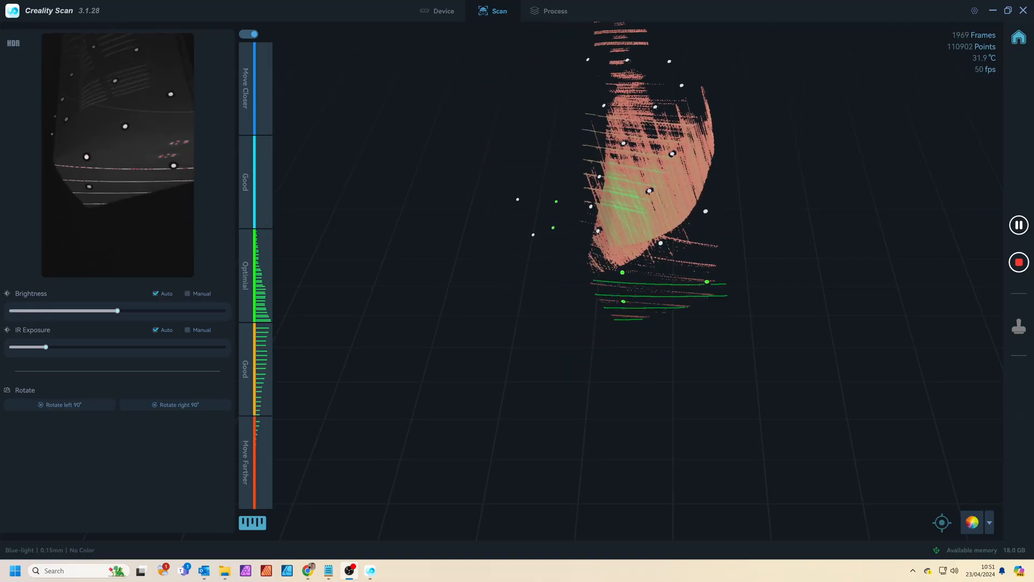
left_click(556, 11)
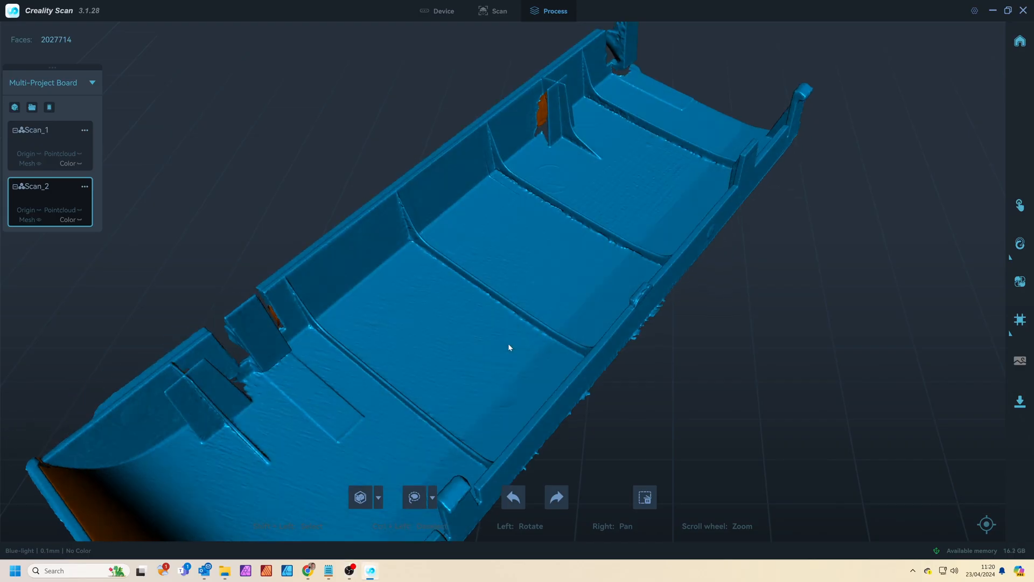
Step: Mark corresponding point pairs on Scan_1 (fixed) and Scan_2 (float) for manual merging
left_click_drag(509, 348, 560, 323)
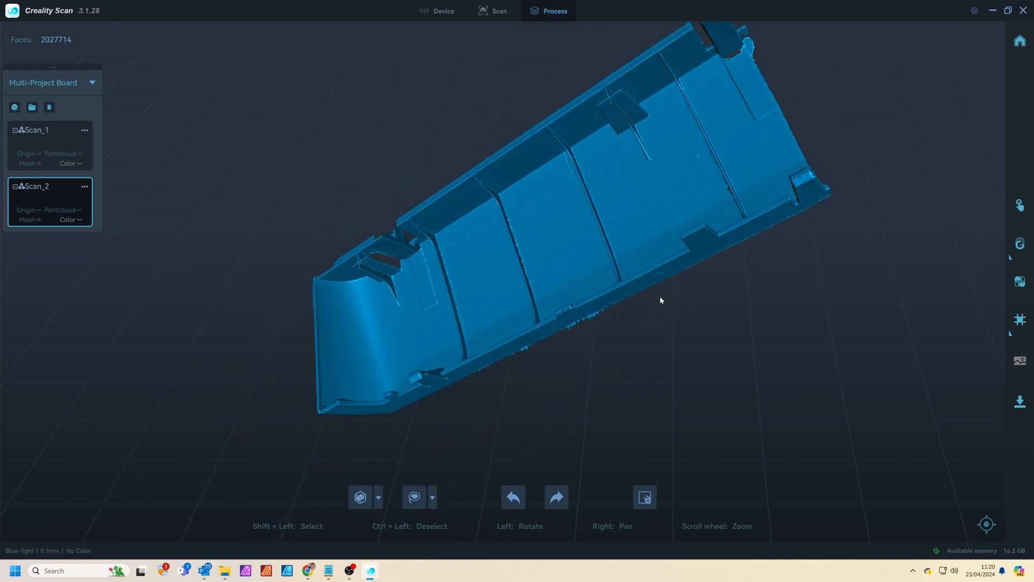
left_click_drag(660, 300, 856, 285)
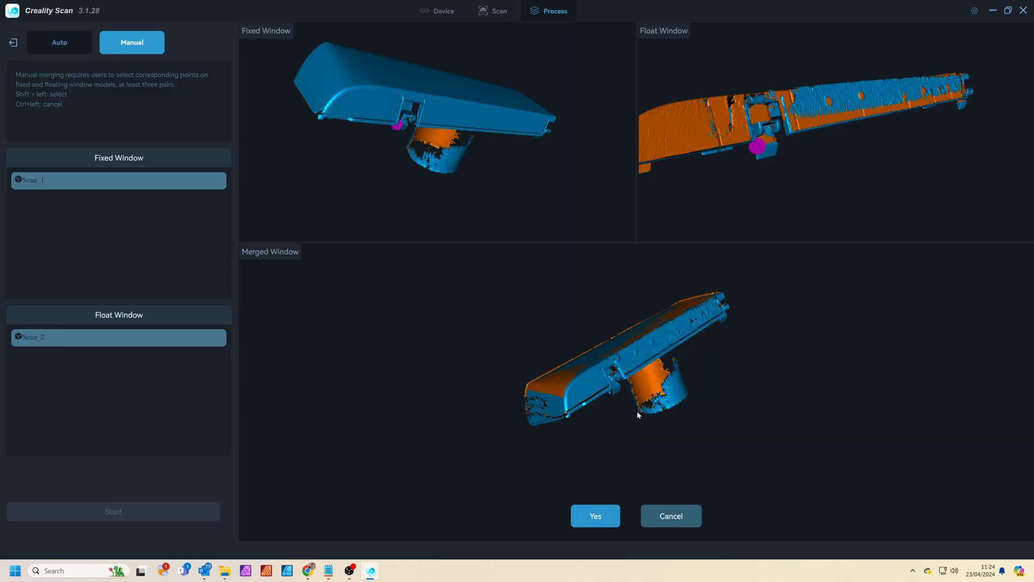
Step: Check alignment in the merged preview and accept the merge into Component_1 at about 2.54 million faces
left_click_drag(637, 416, 768, 375)
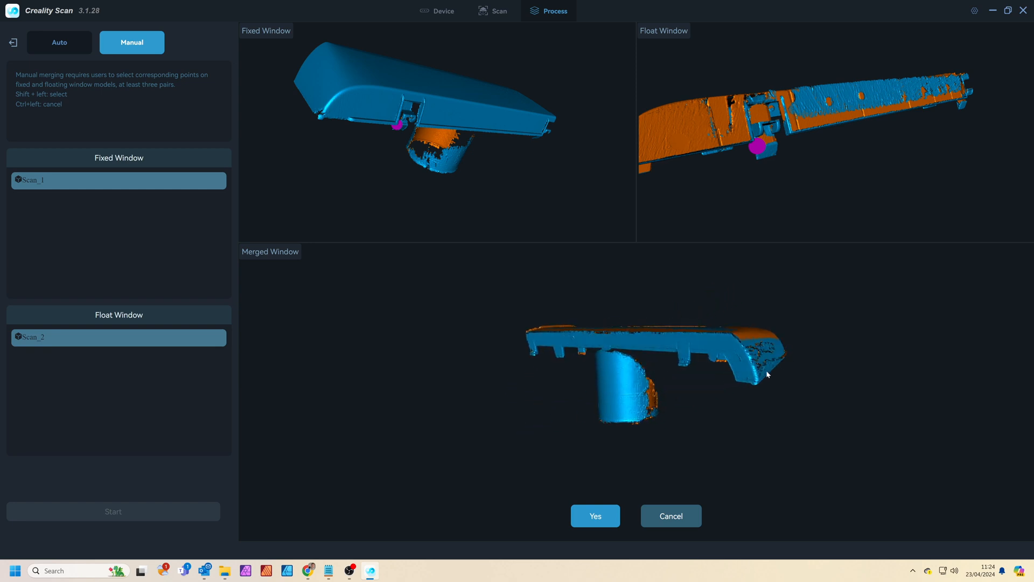
left_click_drag(767, 375, 771, 304)
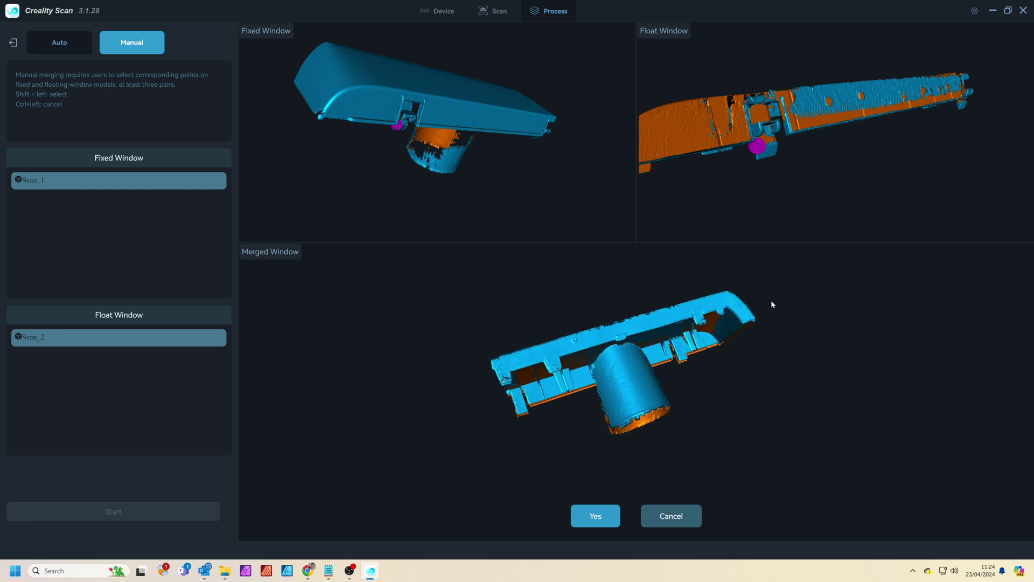
left_click_drag(772, 304, 576, 356)
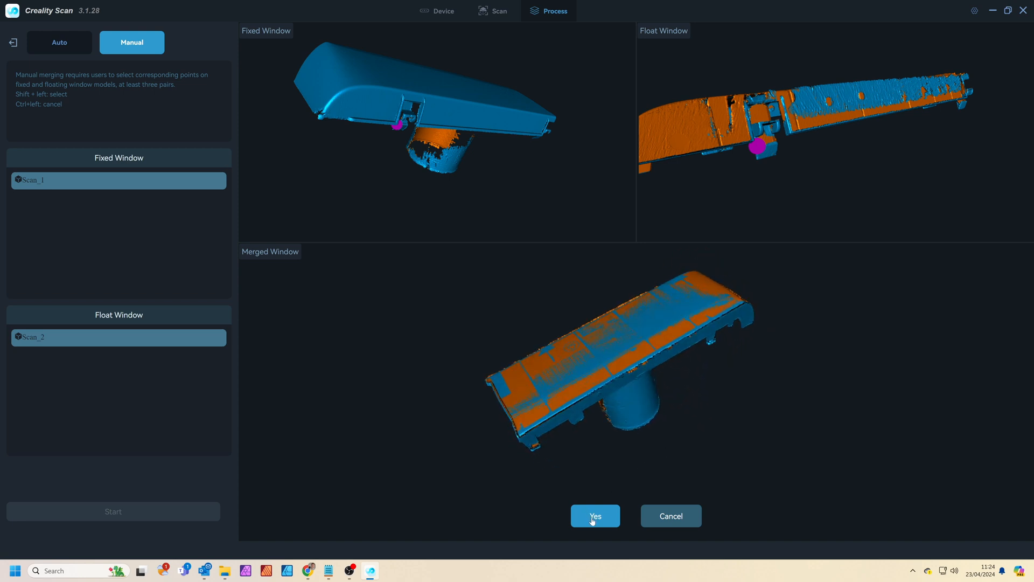
left_click(595, 515)
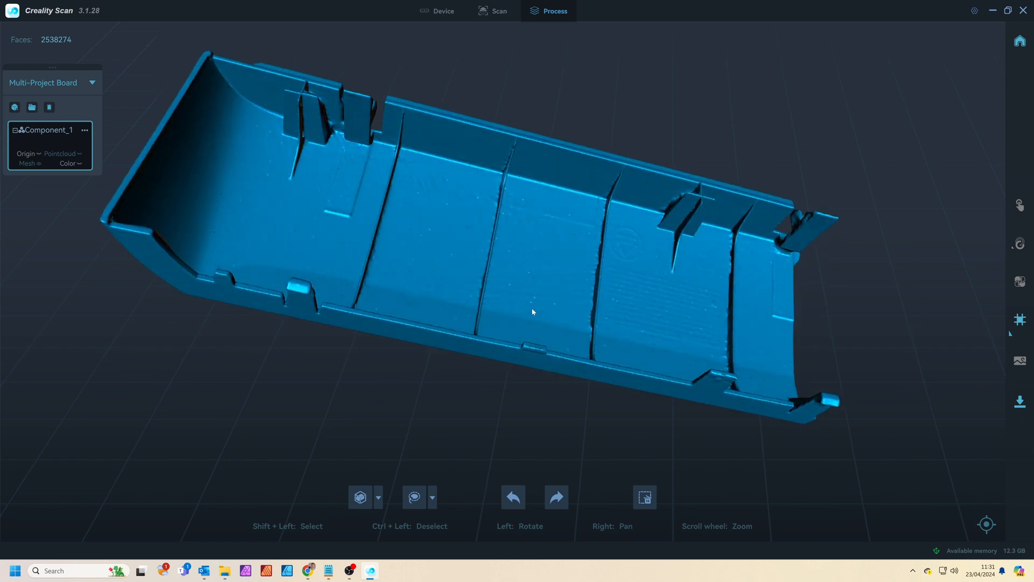
left_click_drag(533, 313, 515, 269)
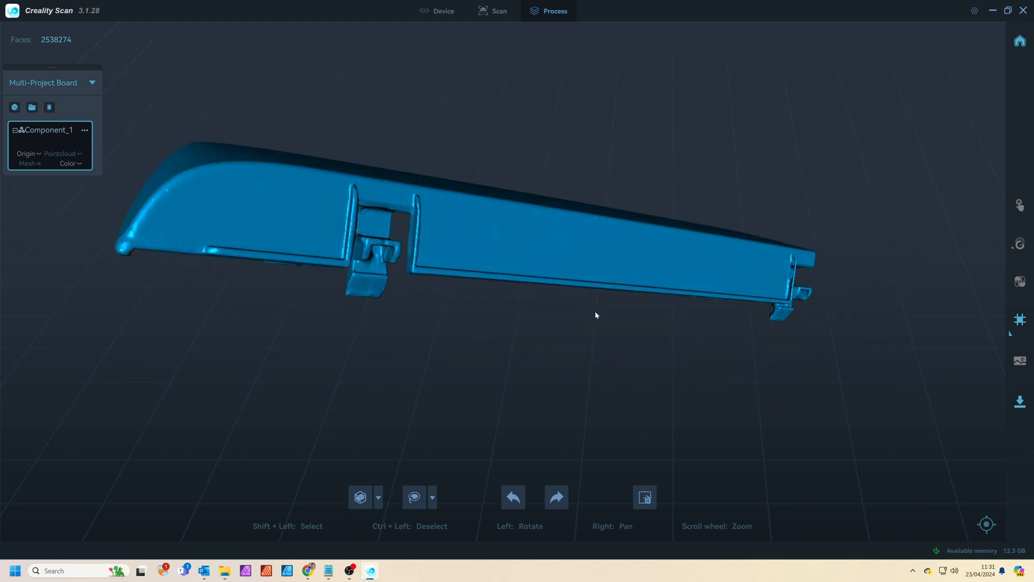
left_click_drag(596, 315, 612, 292)
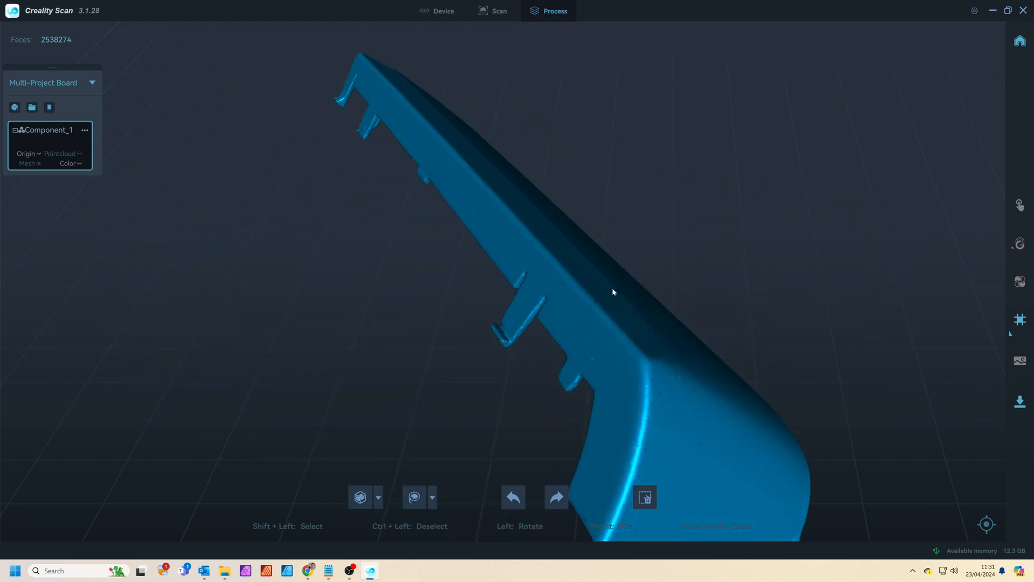